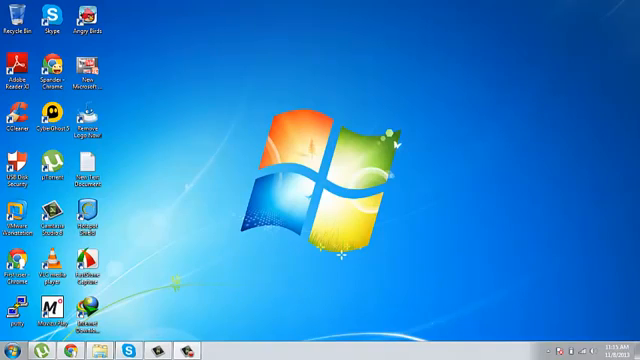
- Launch Skype from its desktop icon so the account profile page opens in Internet Explorer
double_click(51, 18)
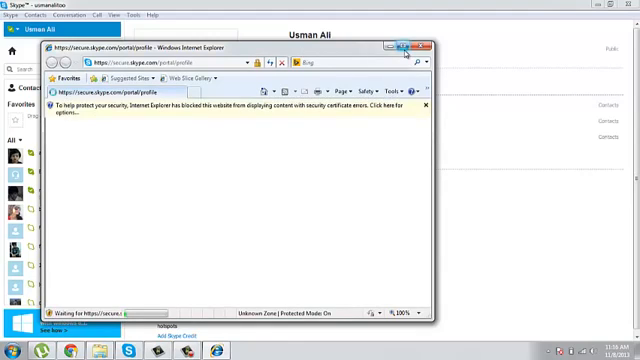
- Maximize the Internet Explorer window and scroll down to the personal information name fields
click(404, 45)
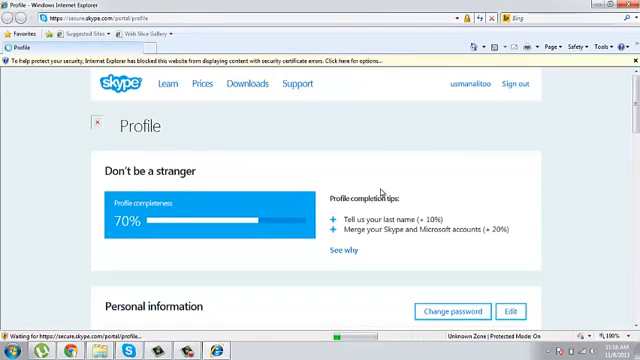
scroll(down, 3)
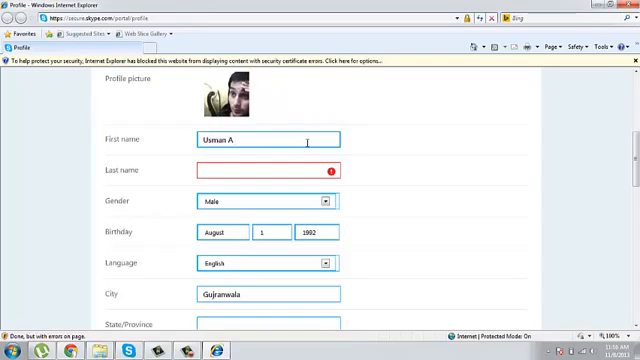
- Change the profile's first name from 'Usman A' to 'qrklnqkf' and scroll through the form
text(qrklnqkf)
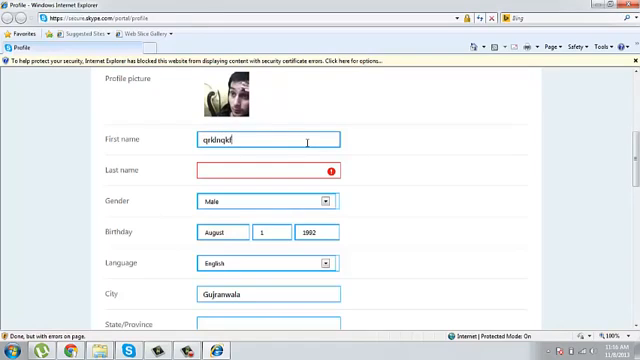
mouse_move(564, 228)
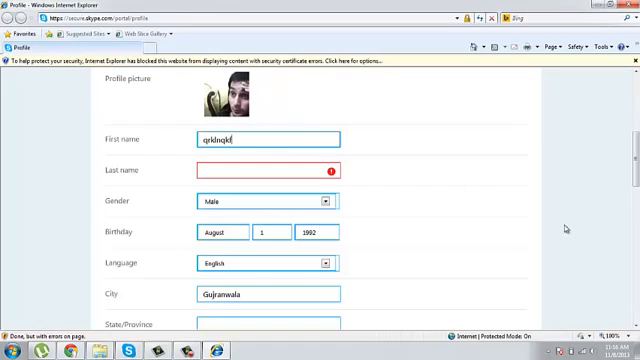
scroll(down, 3)
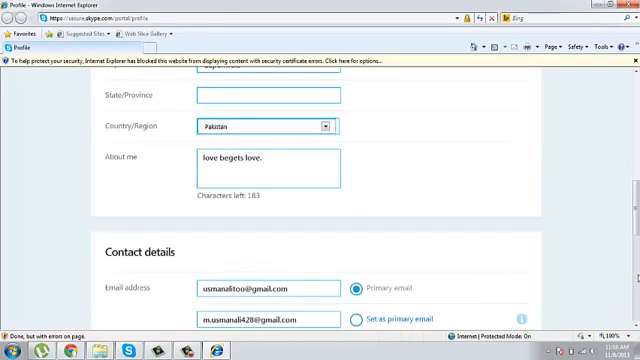
scroll(down, 3)
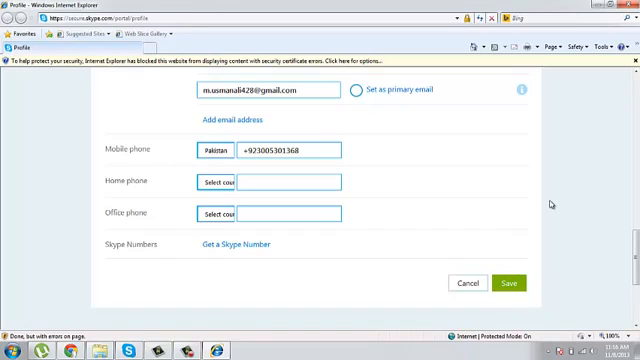
scroll(up, 3)
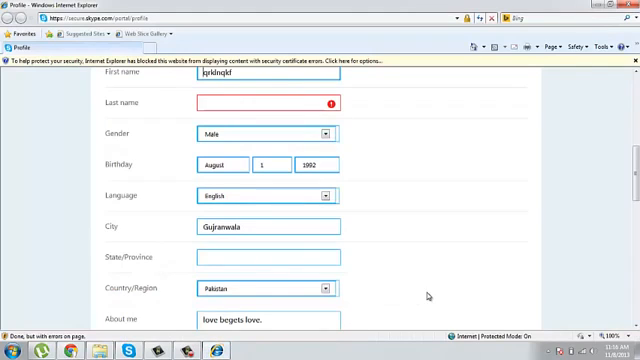
- Enter 'scdfsgsd' in the empty Last name field, then scroll down toward Save
scroll(down, 3)
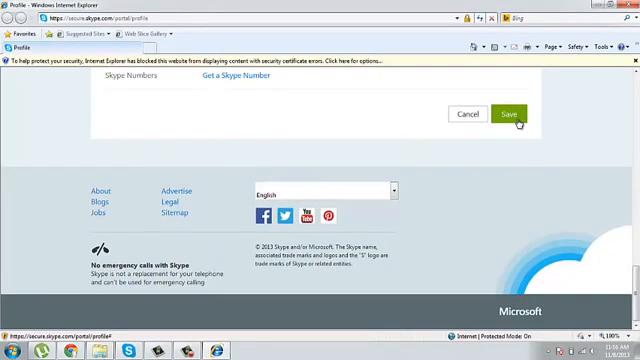
scroll(up, 3)
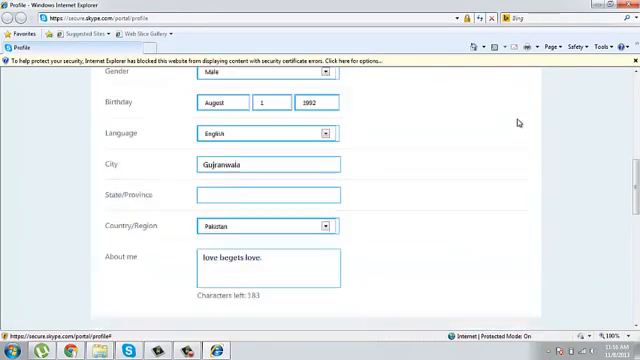
scroll(up, 3)
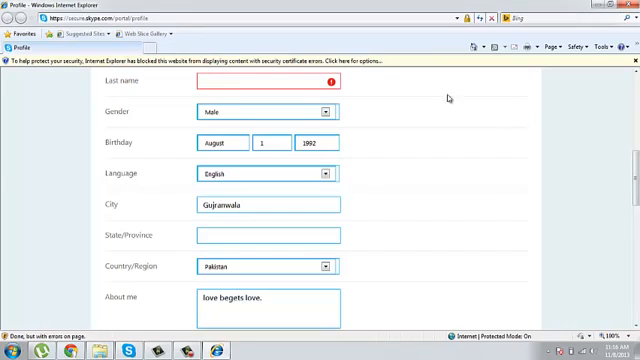
click(260, 82)
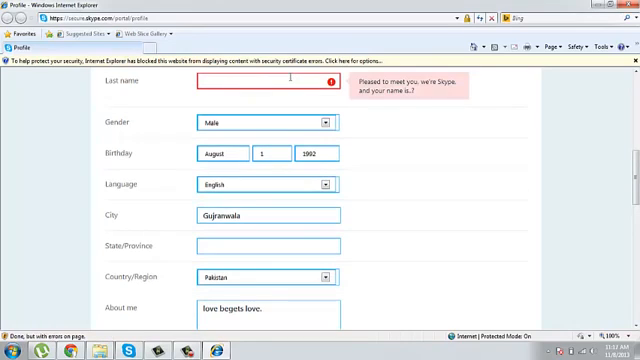
text(x)
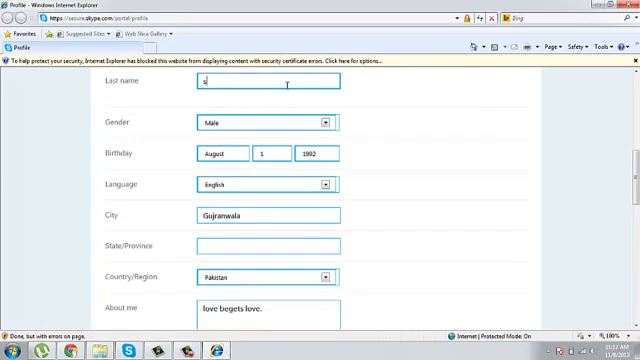
text(scdfsgsd)
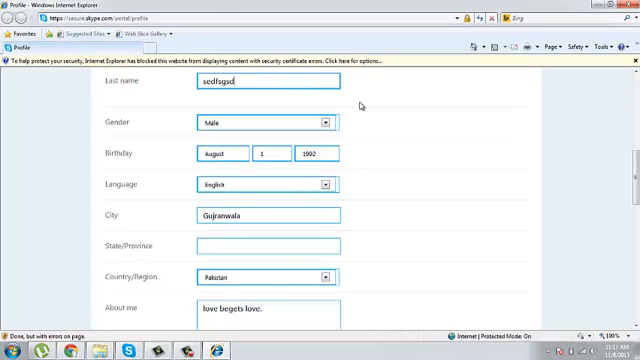
scroll(down, 3)
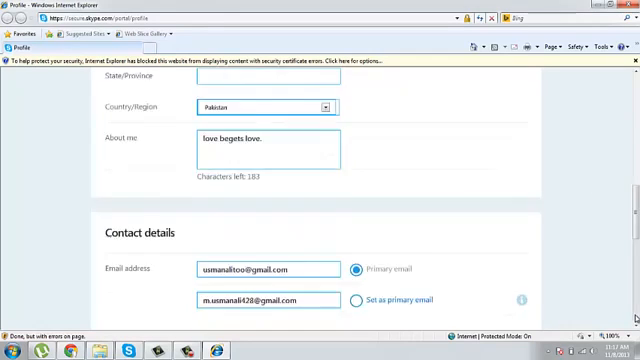
scroll(down, 3)
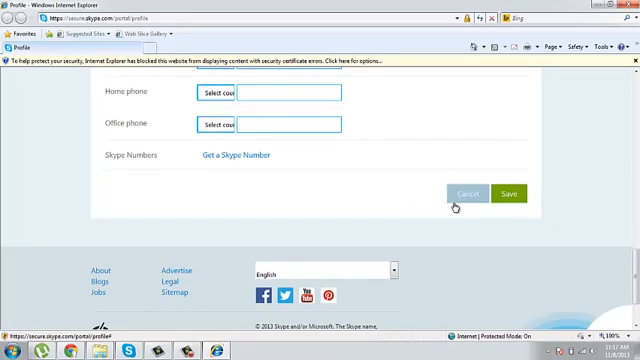
mouse_move(504, 196)
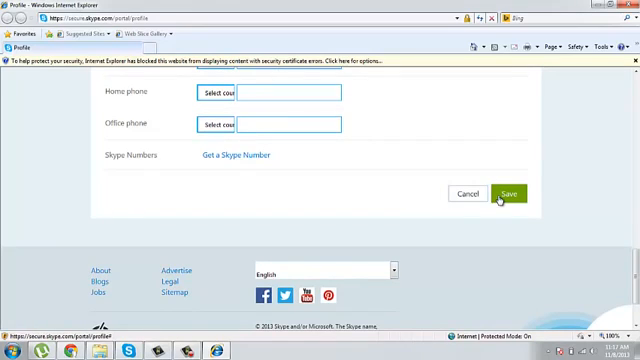